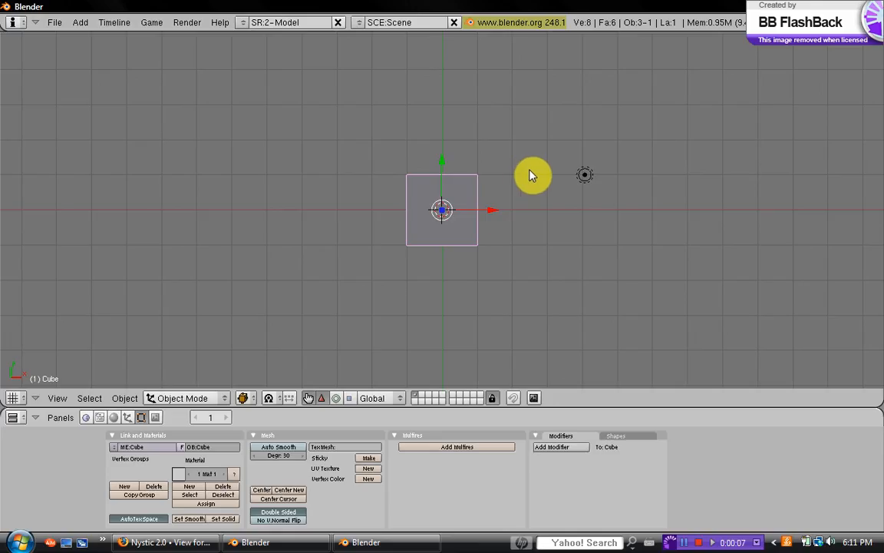
- Scale and rotate the default cube into a thin upright wall panel
left_click_drag(533, 174, 522, 246)
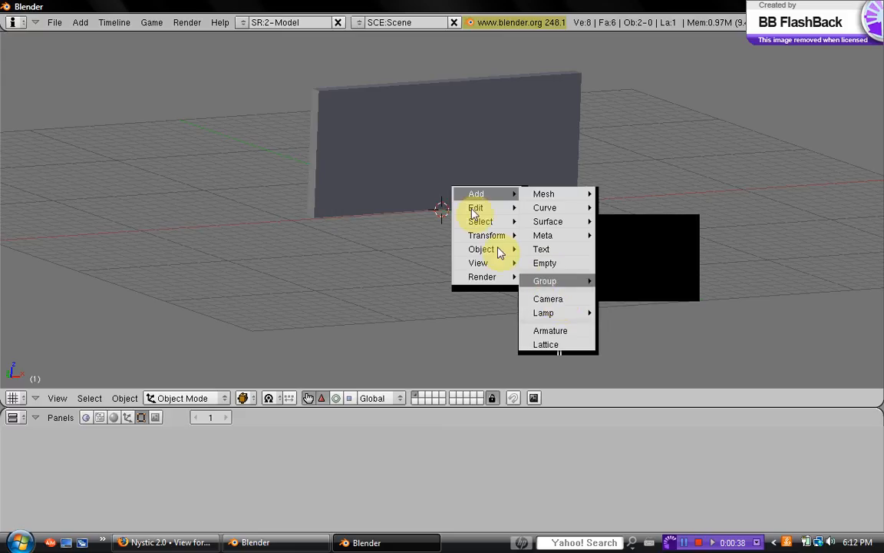
- Insert a new camera object into the scene from the Add menu
left_click(548, 298)
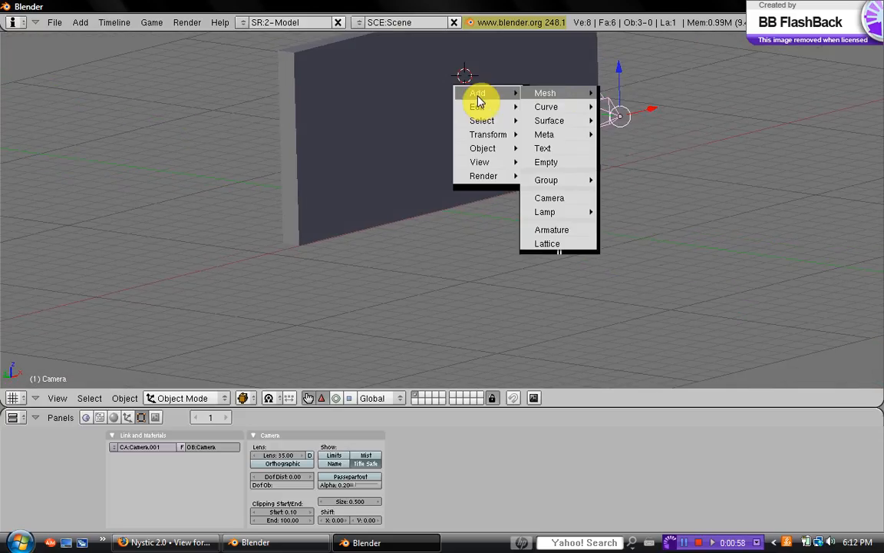
- Add a mesh plane and position it upright against the wall
left_click(545, 92)
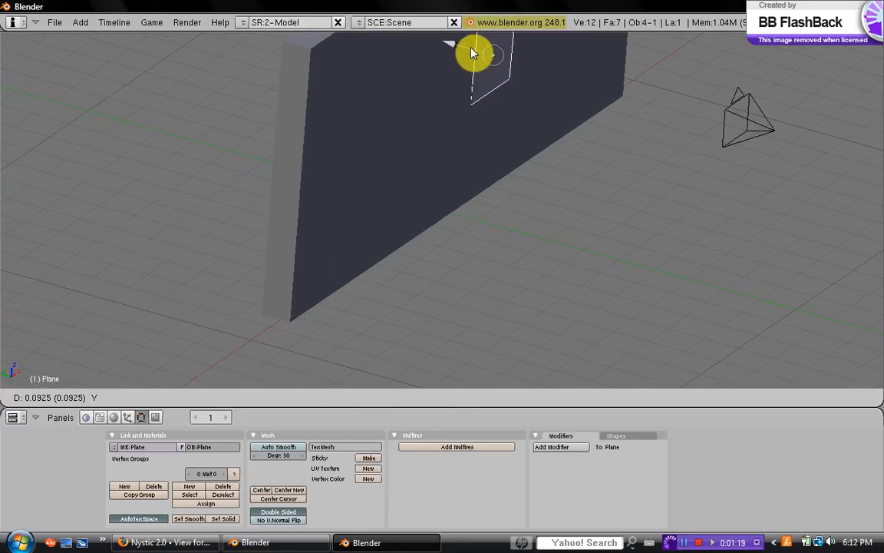
key("Tab")
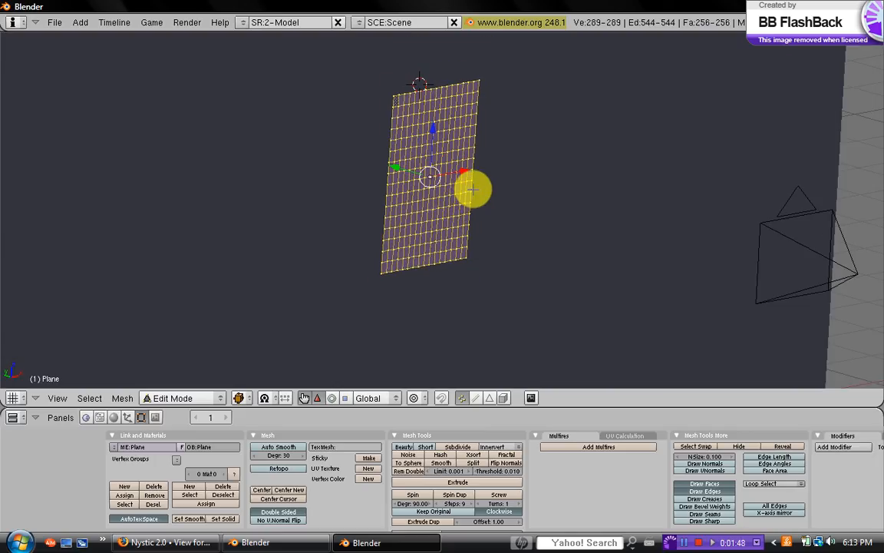
- Switch the plane to Weight Paint mode and paint pin weights at corners and centre
left_click(180, 398)
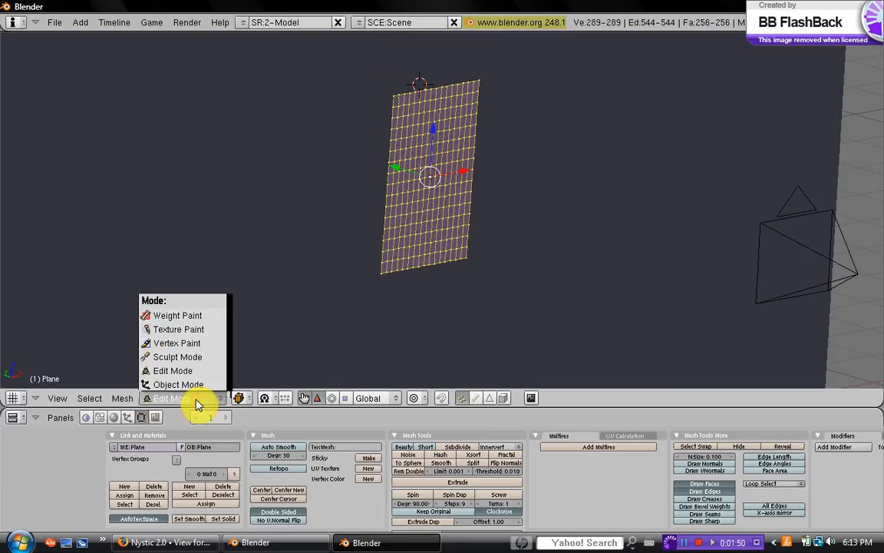
left_click(178, 315)
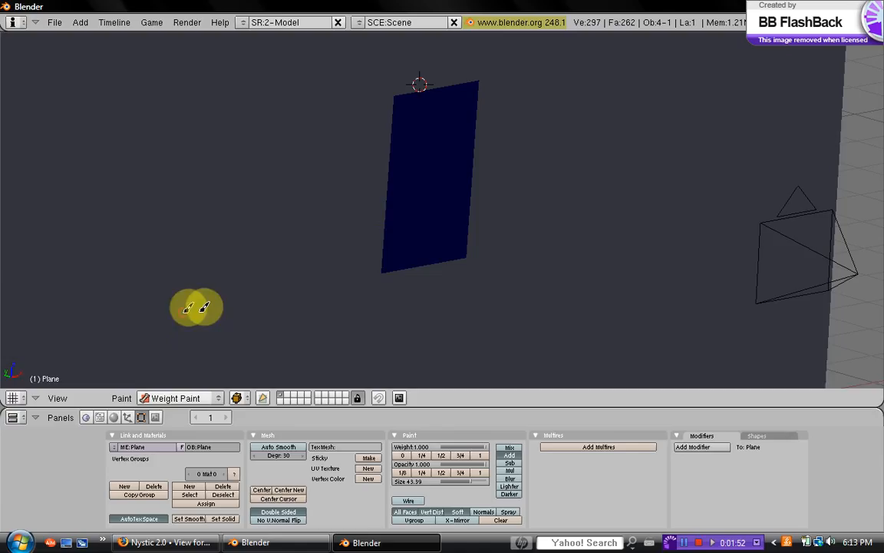
mouse_move(403, 79)
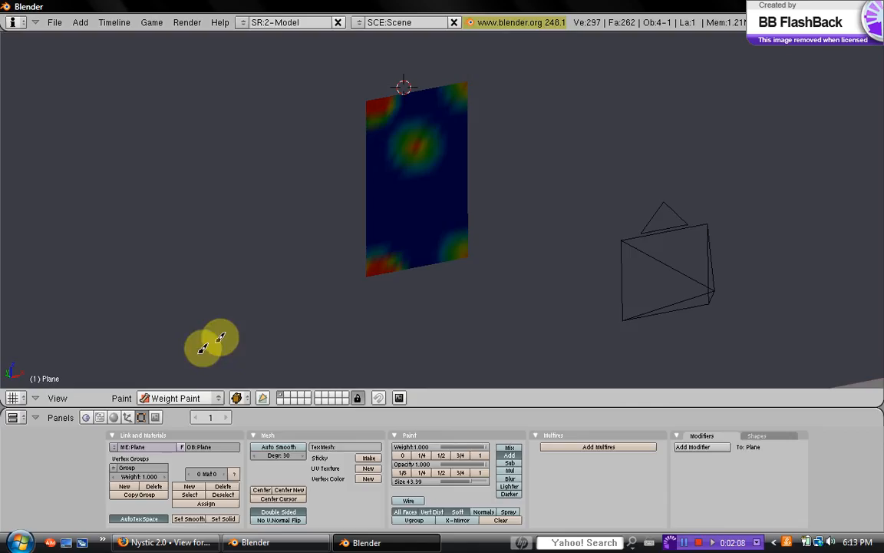
left_click(180, 398)
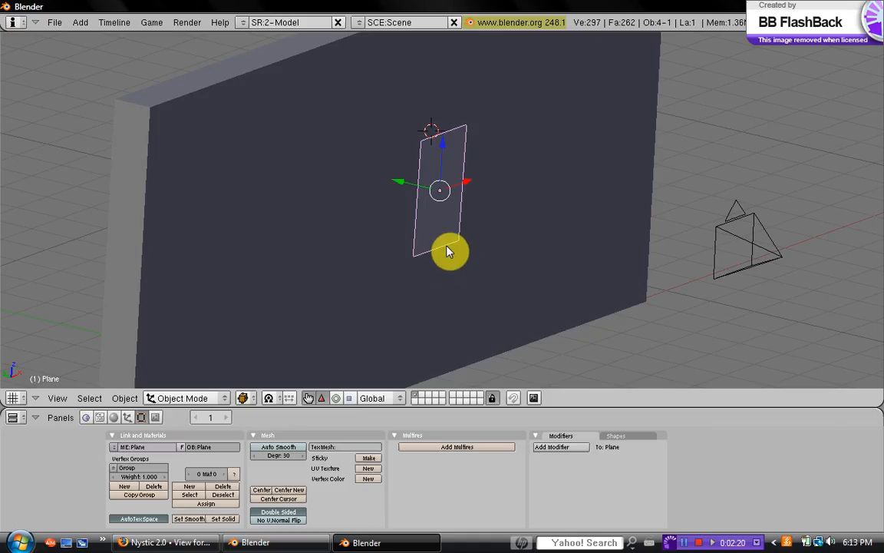
mouse_move(452, 250)
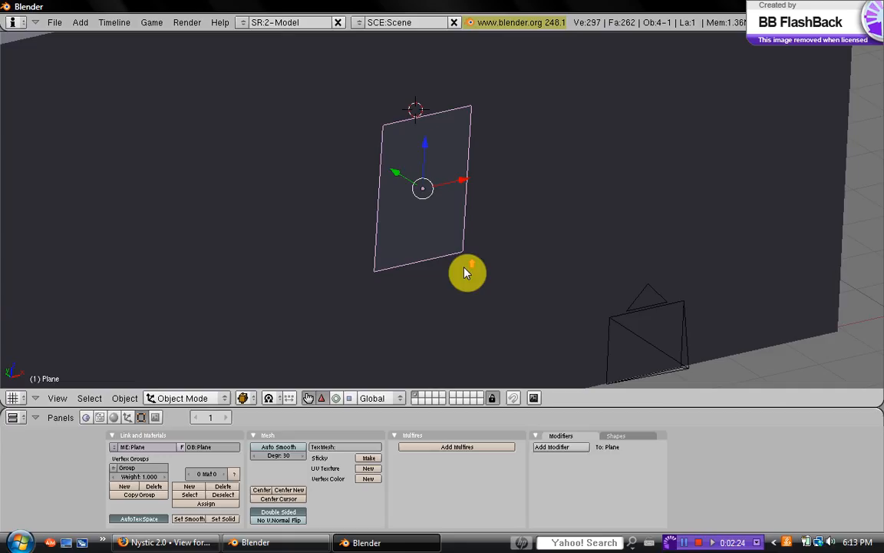
mouse_move(466, 273)
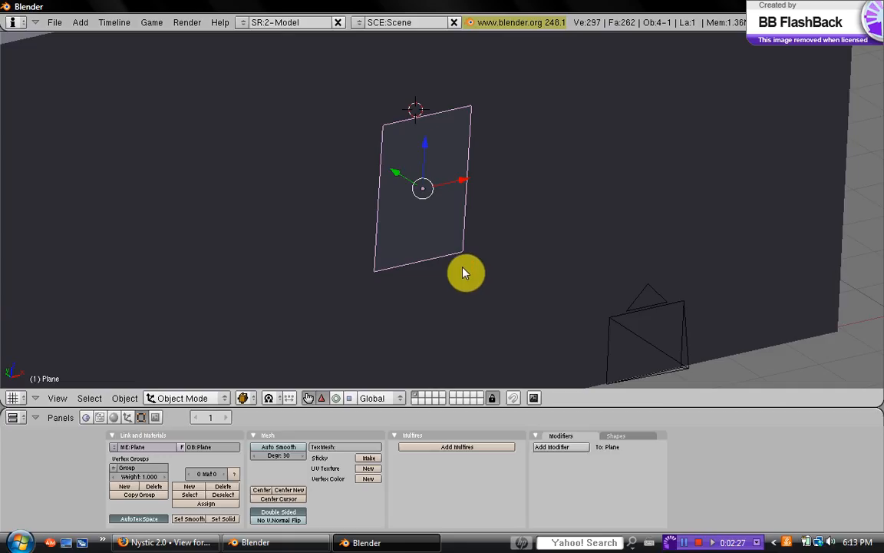
mouse_move(529, 254)
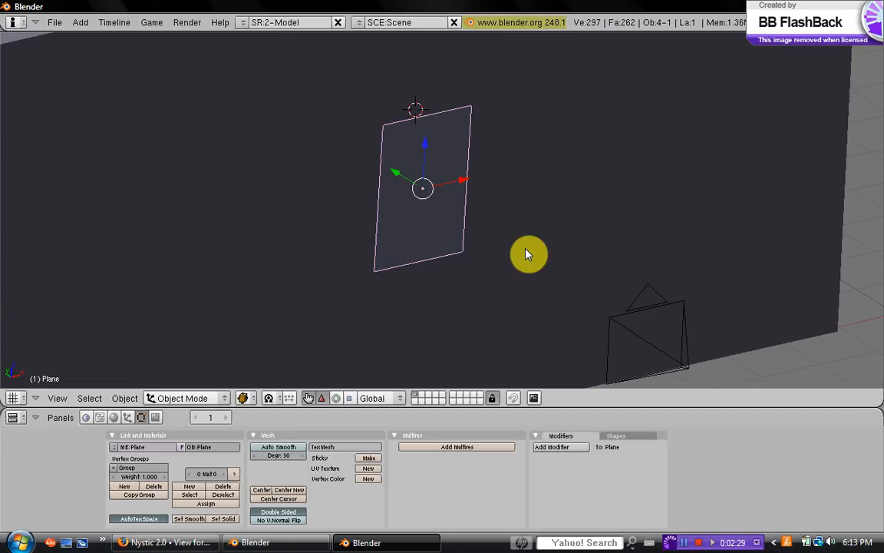
mouse_move(512, 246)
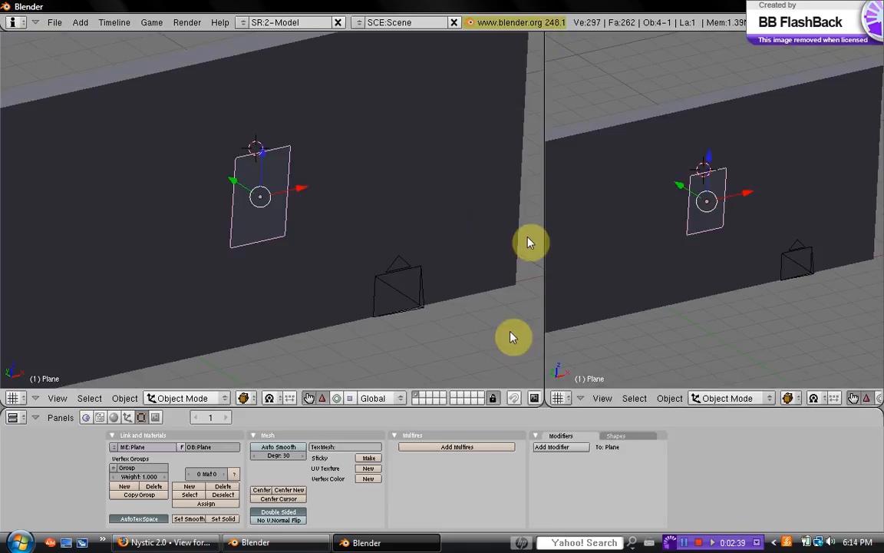
- Make the right view a UV/Image Editor and put the plane into Edit Mode
left_click(558, 397)
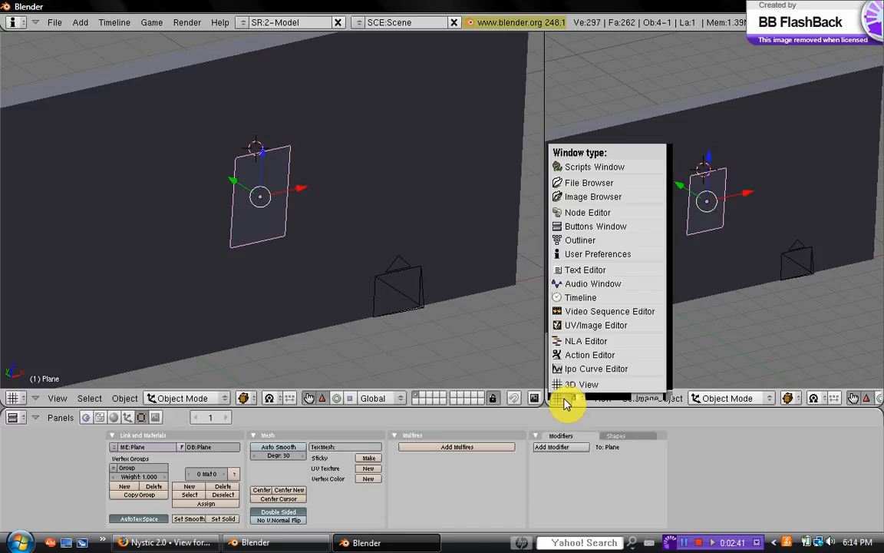
left_click(595, 325)
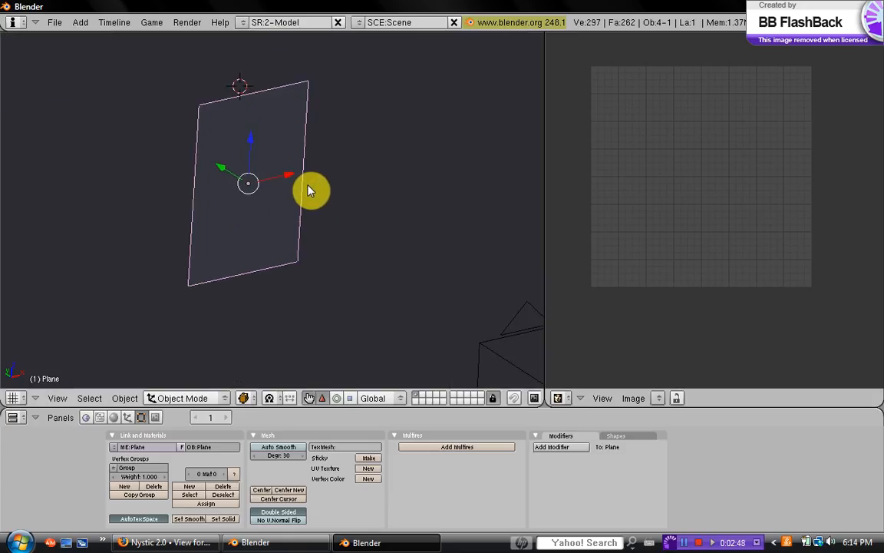
key("Tab")
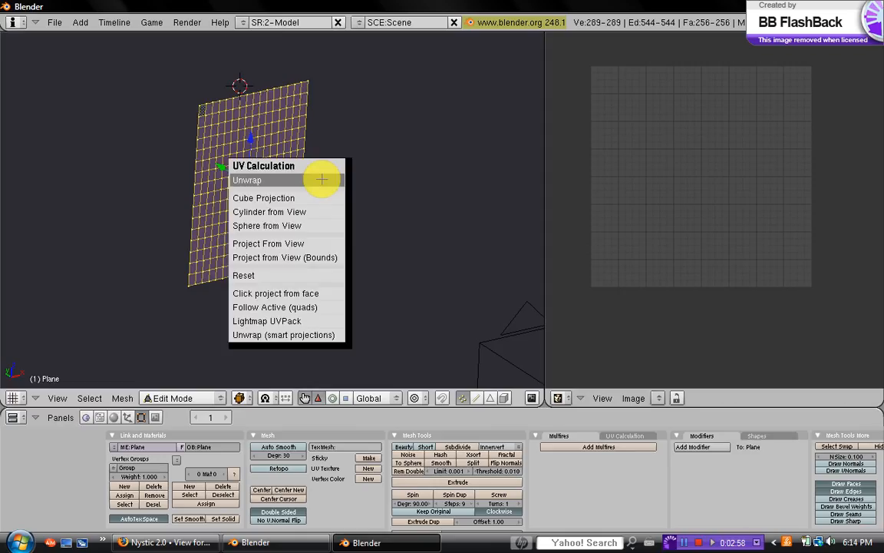
- Unwrap the plane and scale its UV grid over the master of puppets.jpg image
left_click(246, 180)
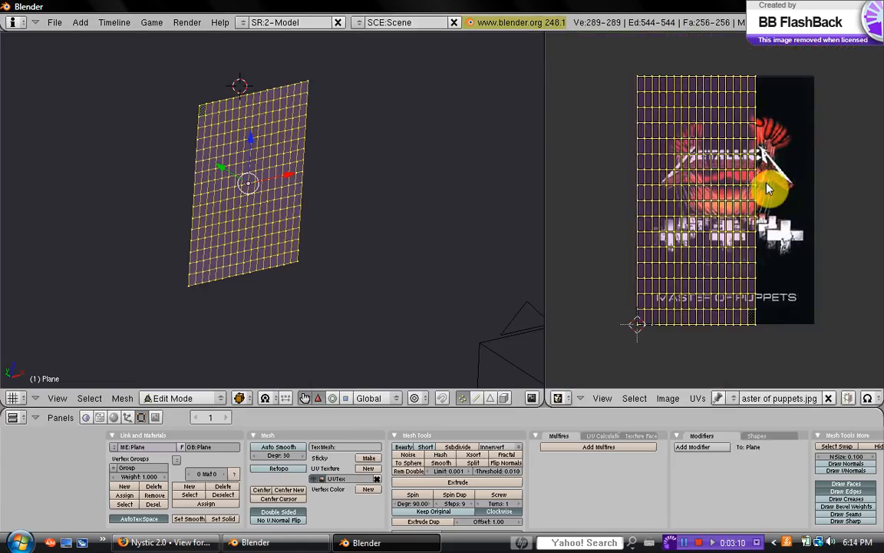
left_click_drag(768, 188, 740, 213)
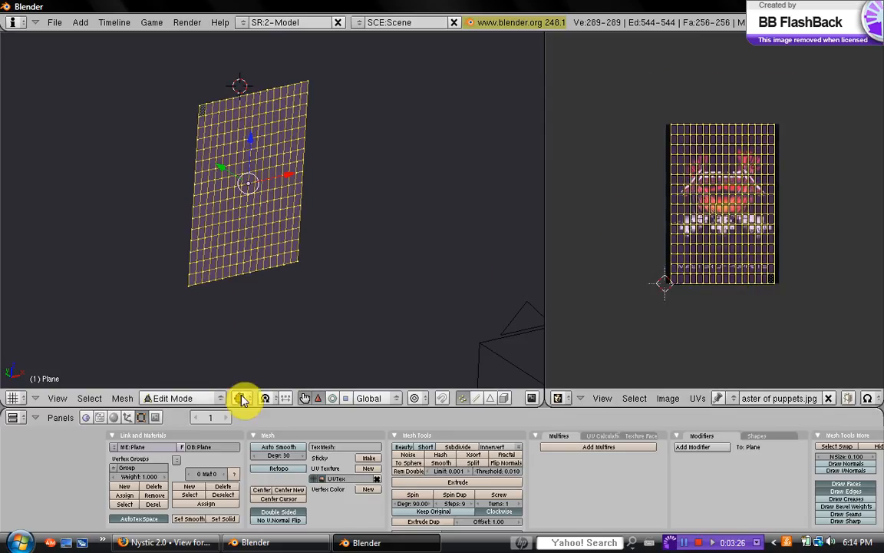
- Set the viewport draw type to Textured and zoom the 3D view out
left_click(246, 398)
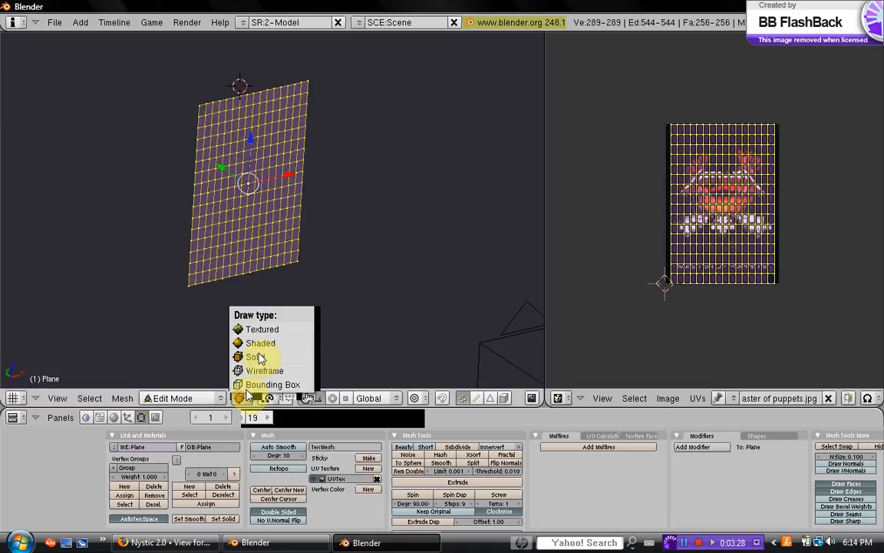
left_click(262, 330)
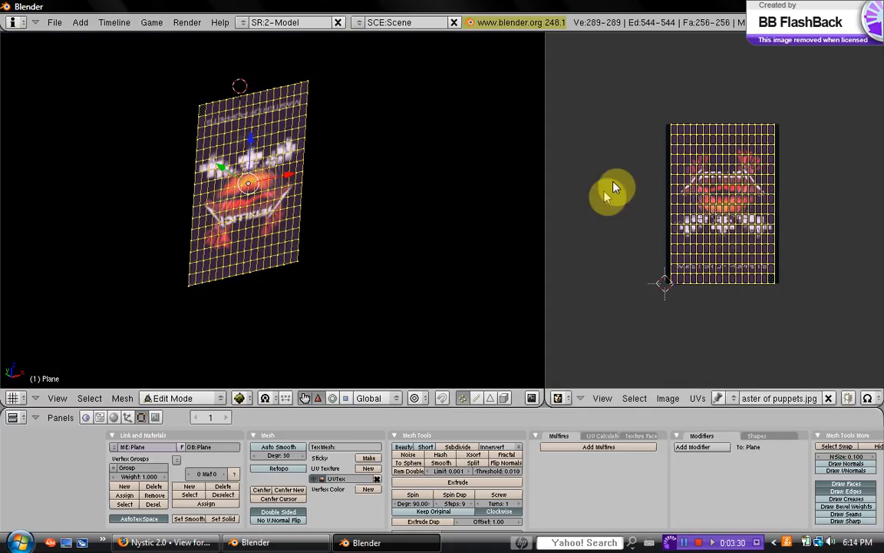
mouse_move(764, 151)
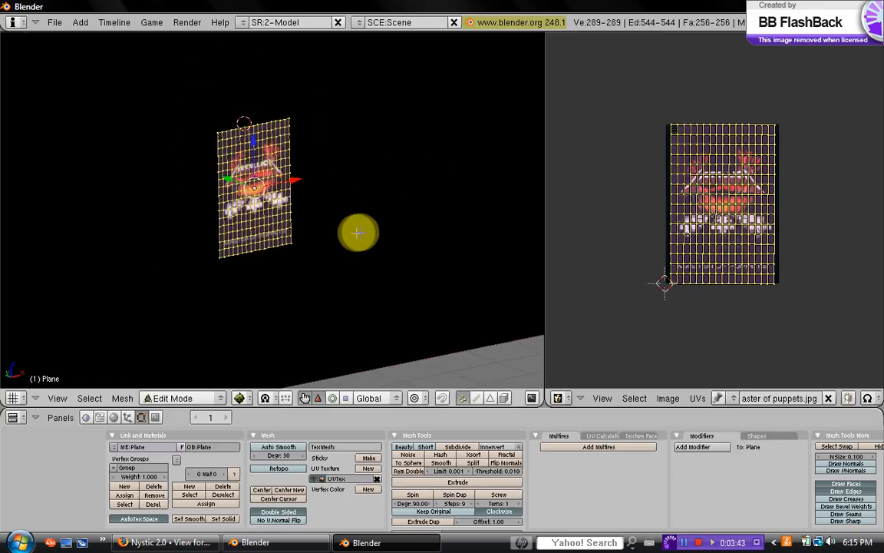
left_click_drag(357, 232, 336, 208)
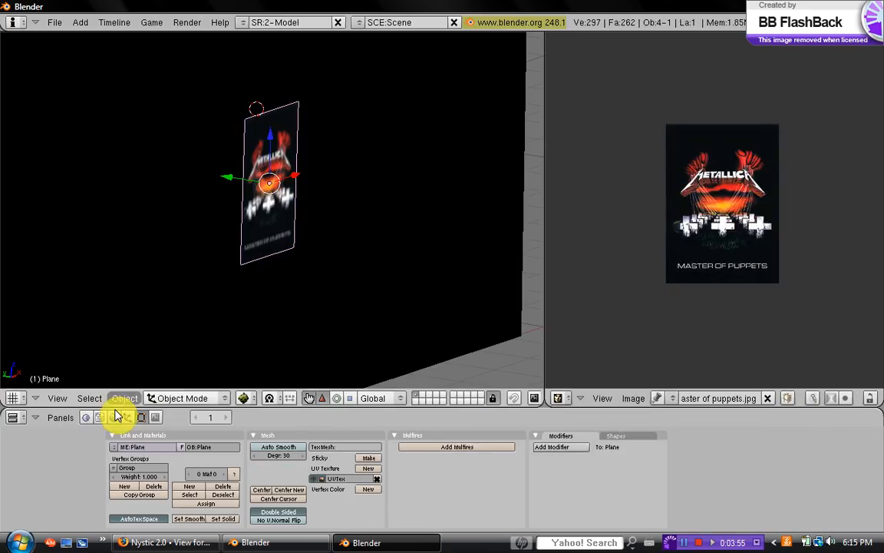
mouse_move(113, 417)
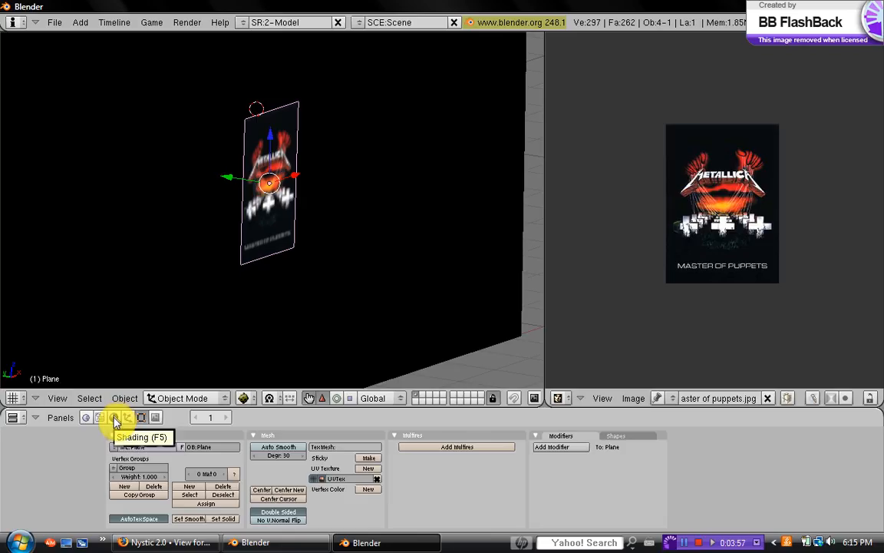
- Open the Shading (F5) panel and add a new material to the poster plane
left_click(114, 417)
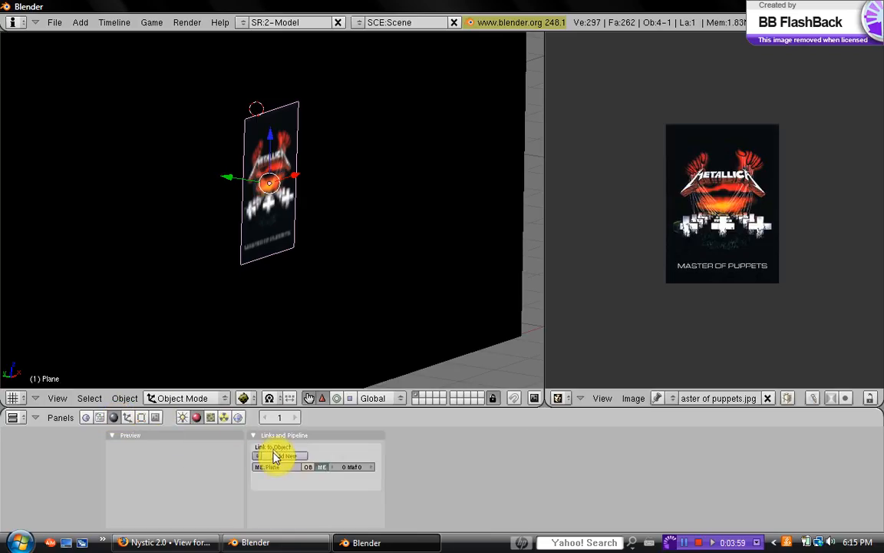
left_click(209, 418)
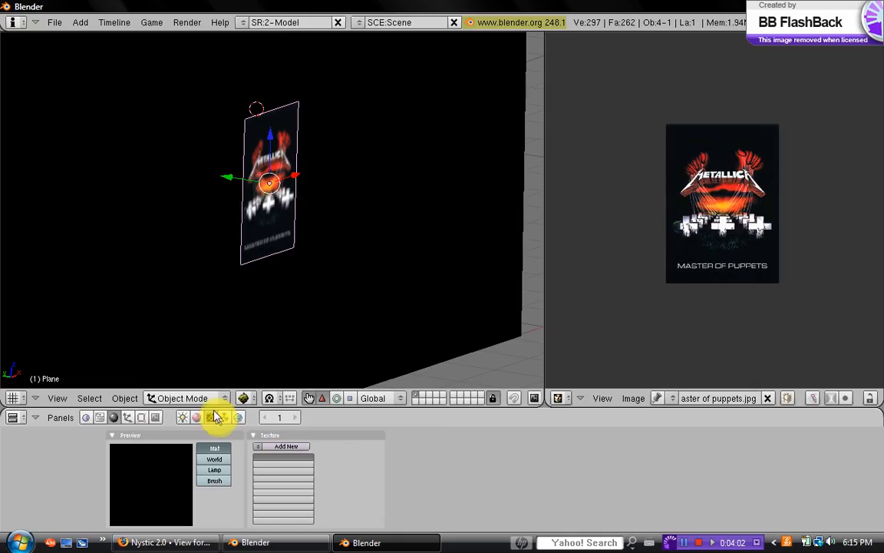
mouse_move(208, 416)
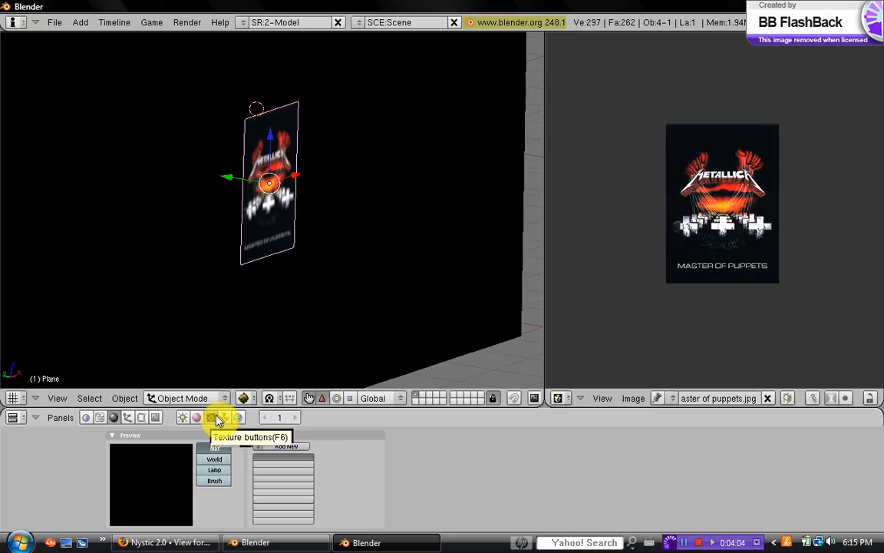
- Add a new Image-type texture and load master of puppets.jpg into it
left_click(210, 417)
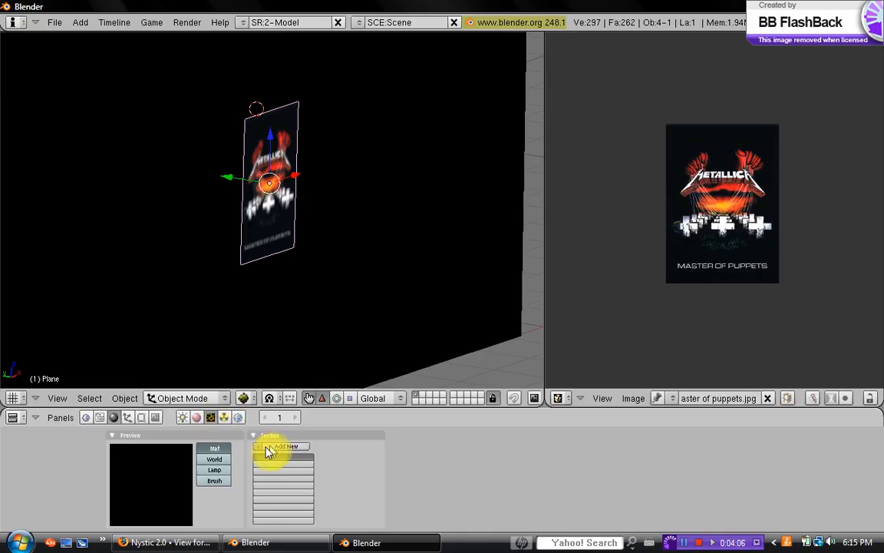
left_click(283, 447)
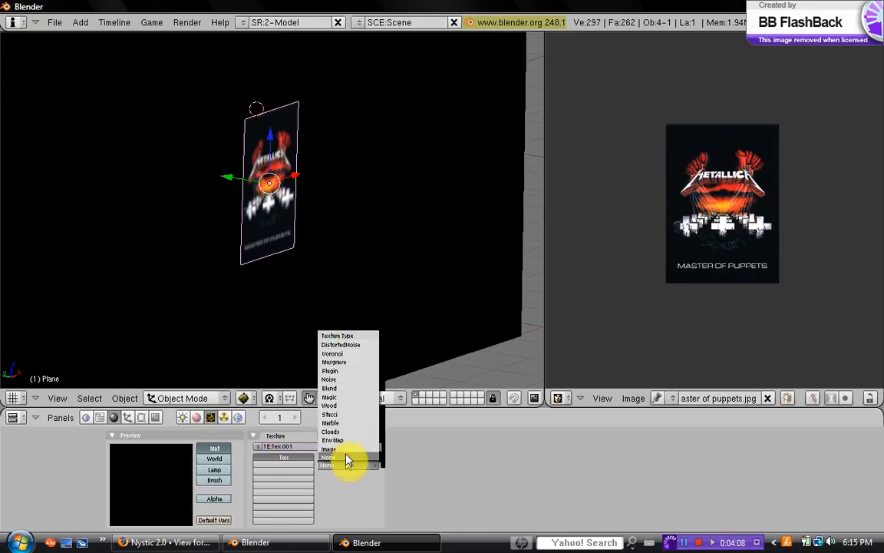
left_click(328, 448)
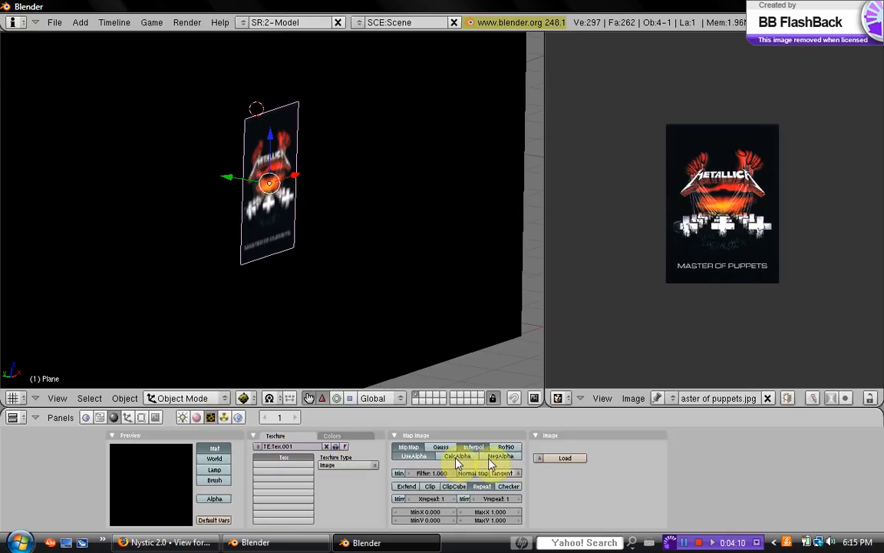
mouse_move(560, 458)
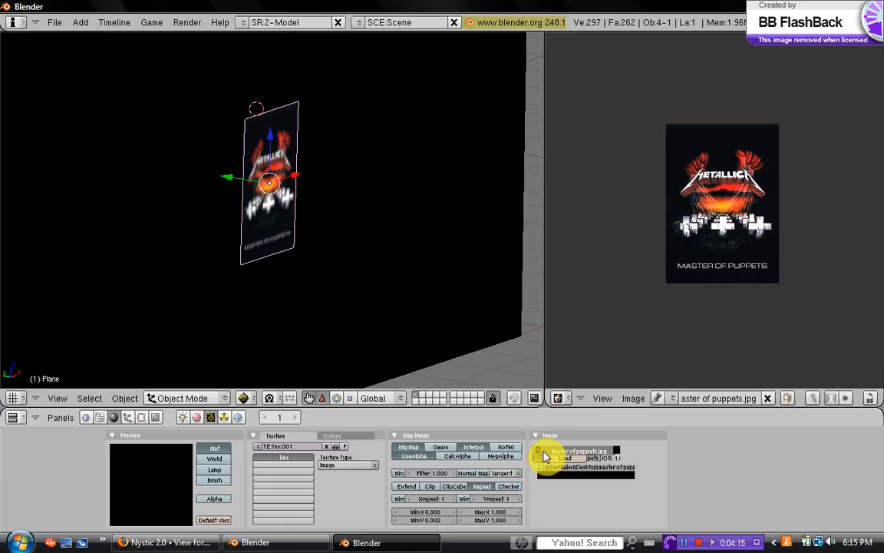
left_click(554, 458)
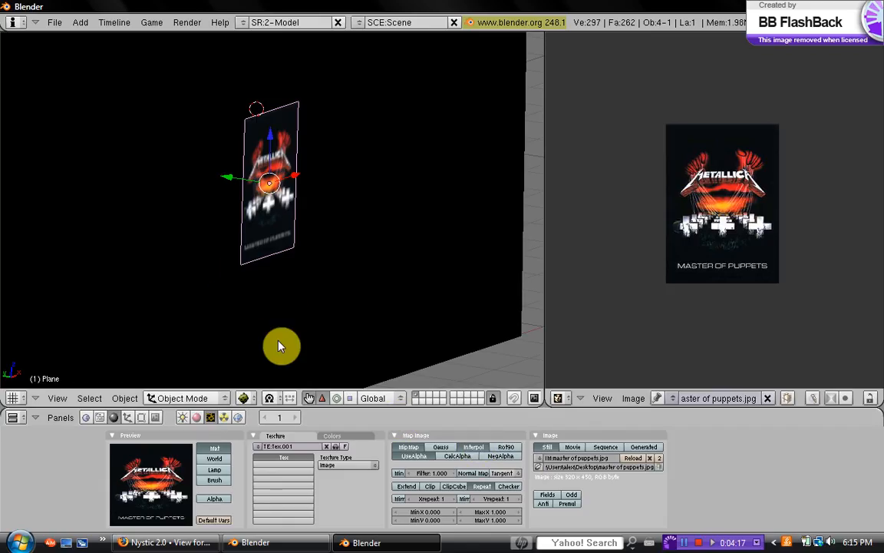
mouse_move(198, 418)
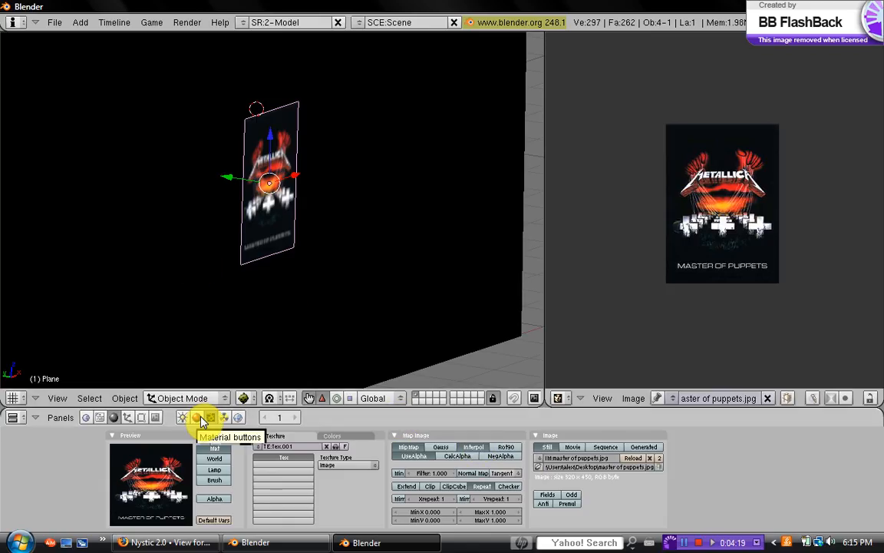
- Open the material's texture Map Input settings to map the poster through UV
left_click(210, 417)
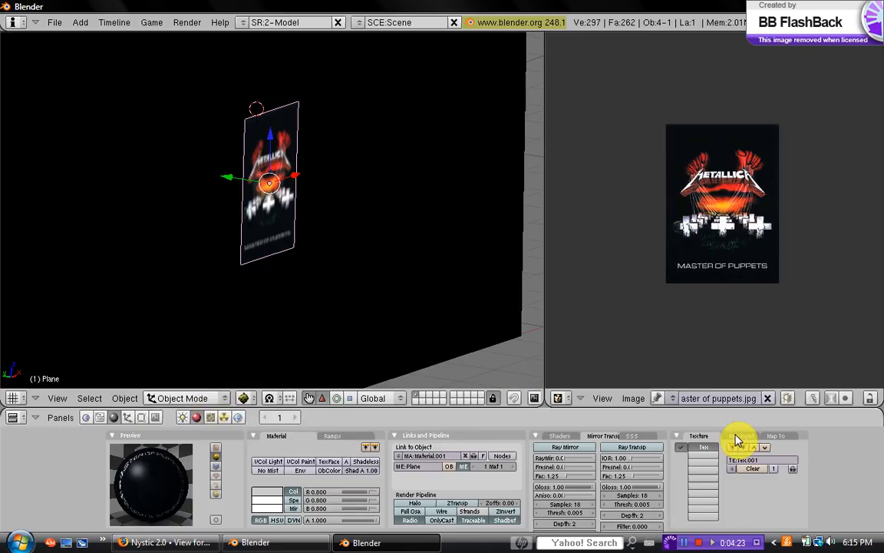
left_click(739, 436)
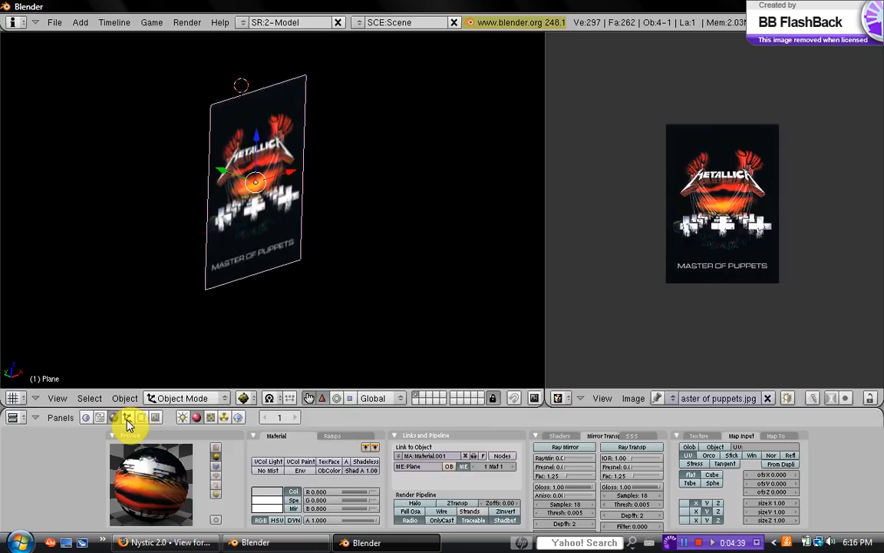
mouse_move(128, 418)
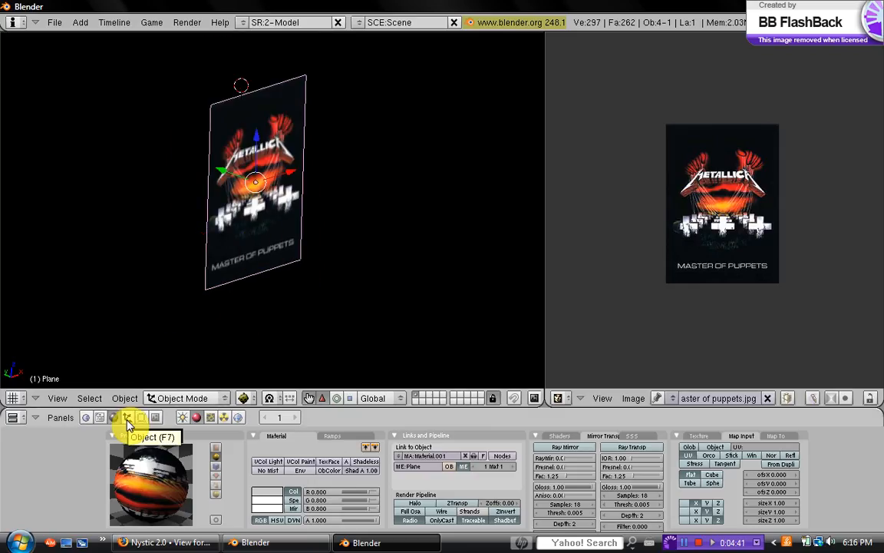
- Enable Cloth physics on the poster plane and expand its Pinning settings
left_click(127, 417)
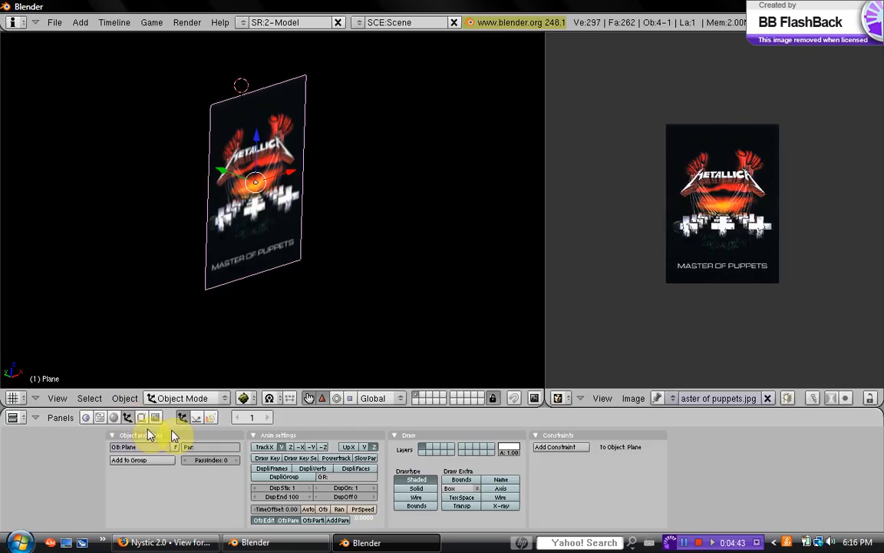
mouse_move(203, 417)
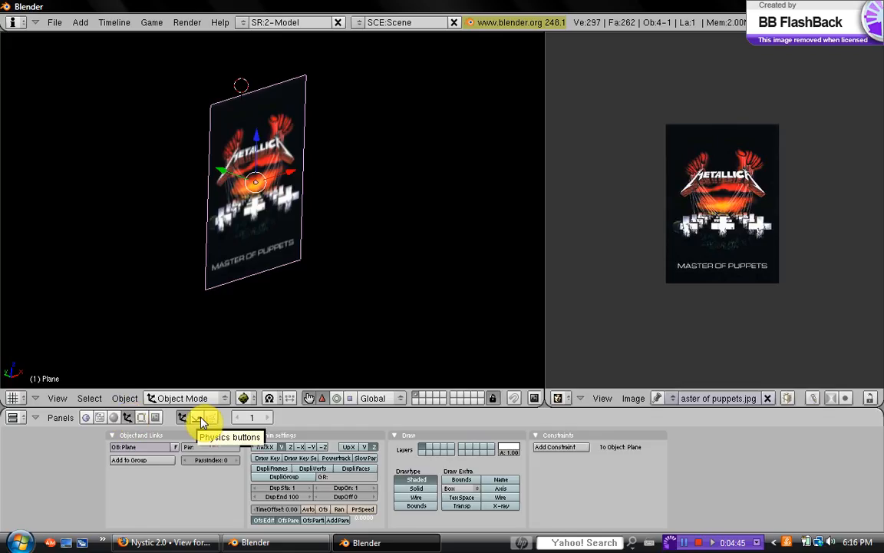
left_click(203, 418)
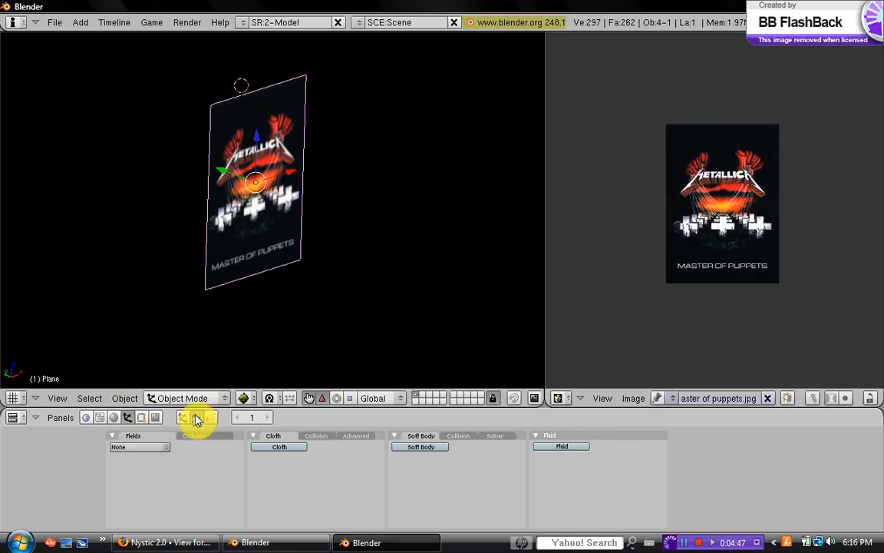
left_click(277, 447)
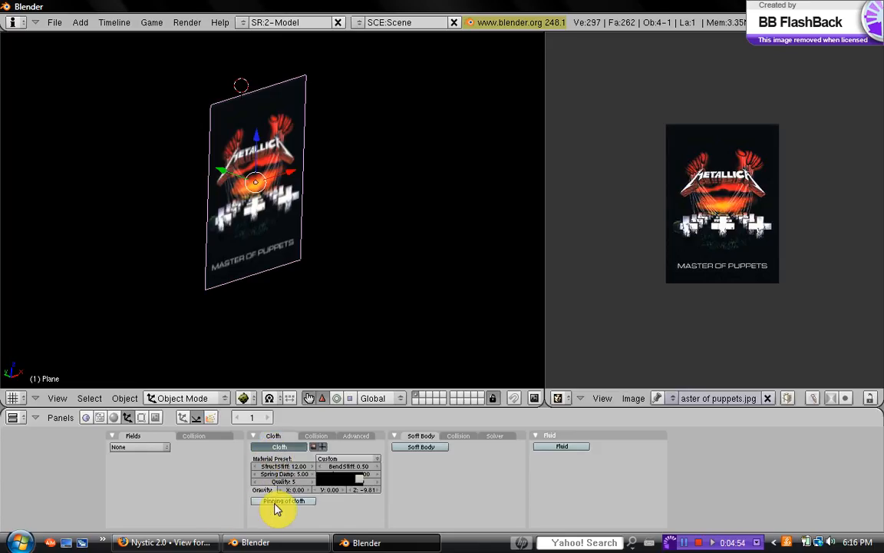
left_click(284, 501)
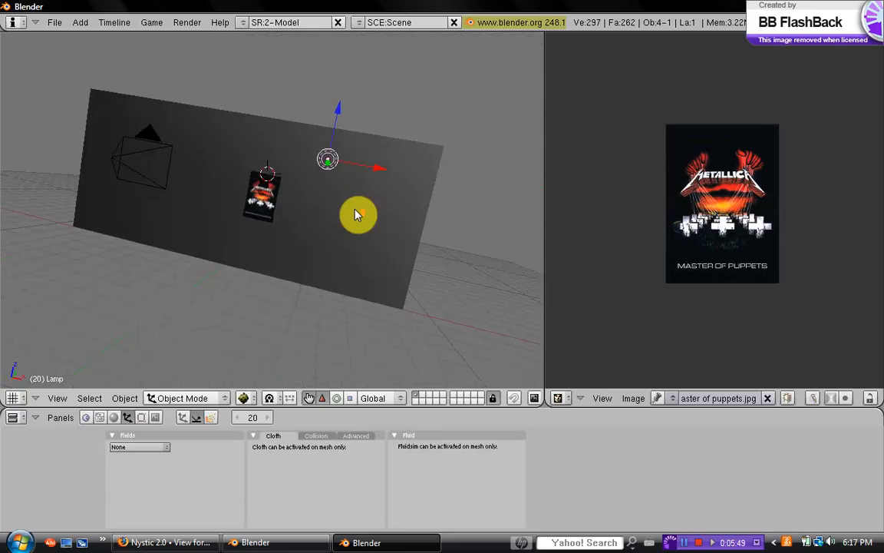
- Move the camera in toward the Master of Puppets poster so it fills the shot
left_click_drag(357, 215, 353, 153)
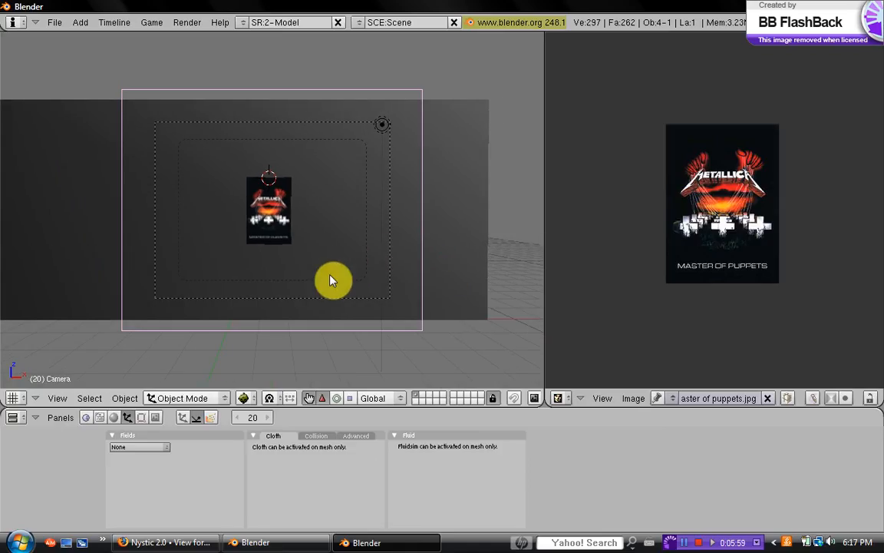
left_click_drag(334, 281, 323, 244)
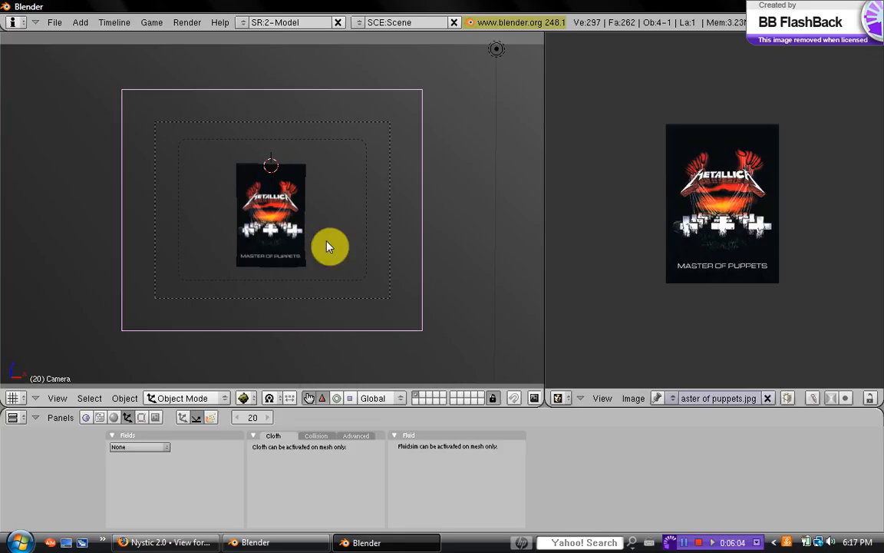
left_click(179, 22)
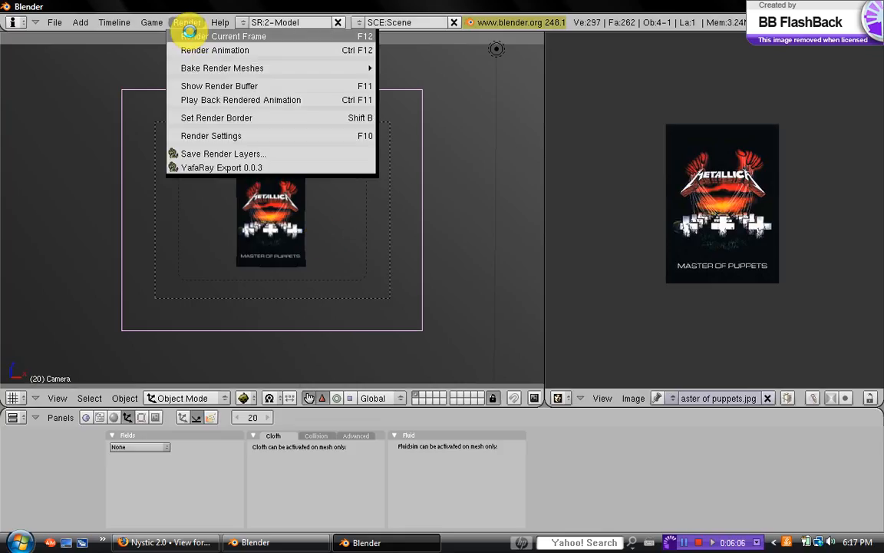
- Render frame 20 of the poster hanging on the wall
left_click(226, 37)
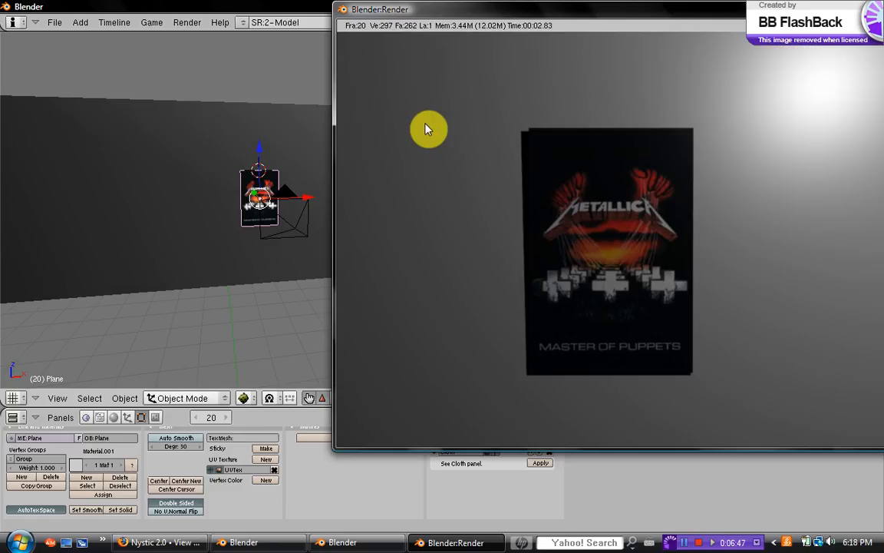
mouse_move(456, 122)
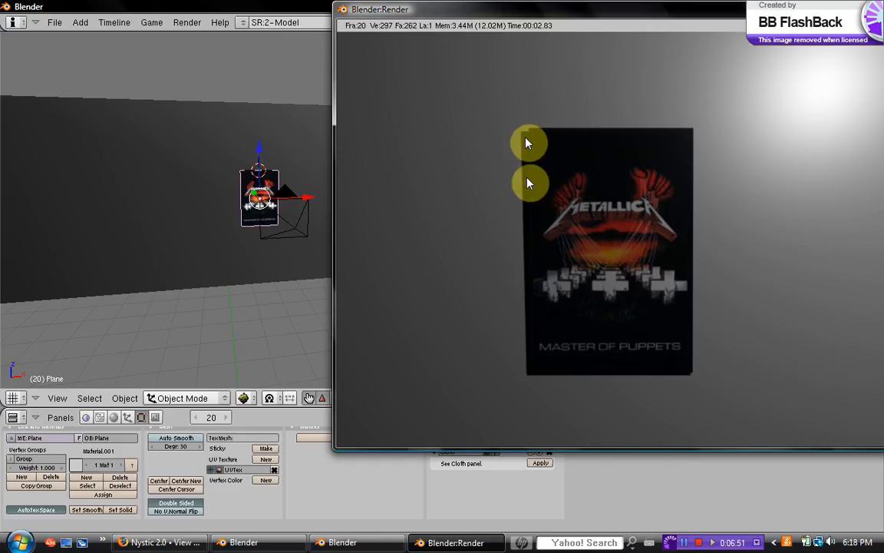
mouse_move(530, 184)
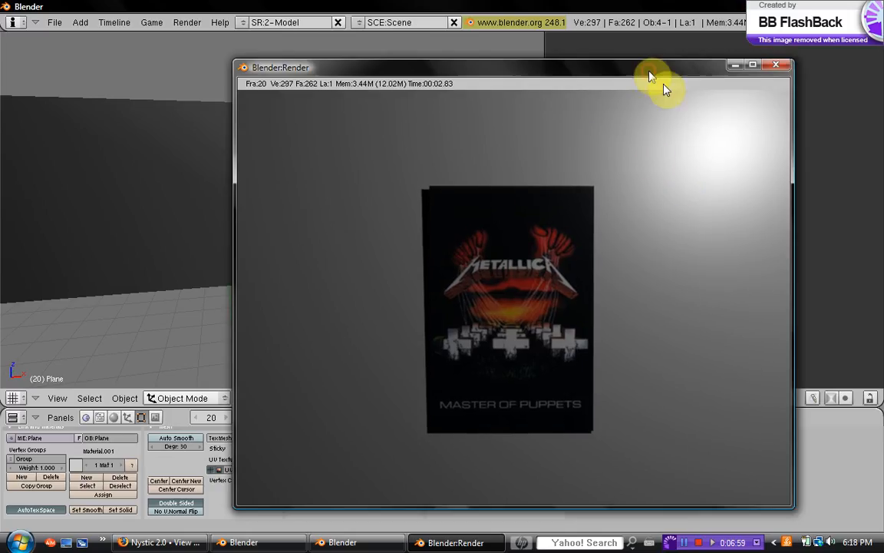
- Close the render window and orbit the viewport around the poster and wall
left_click(775, 64)
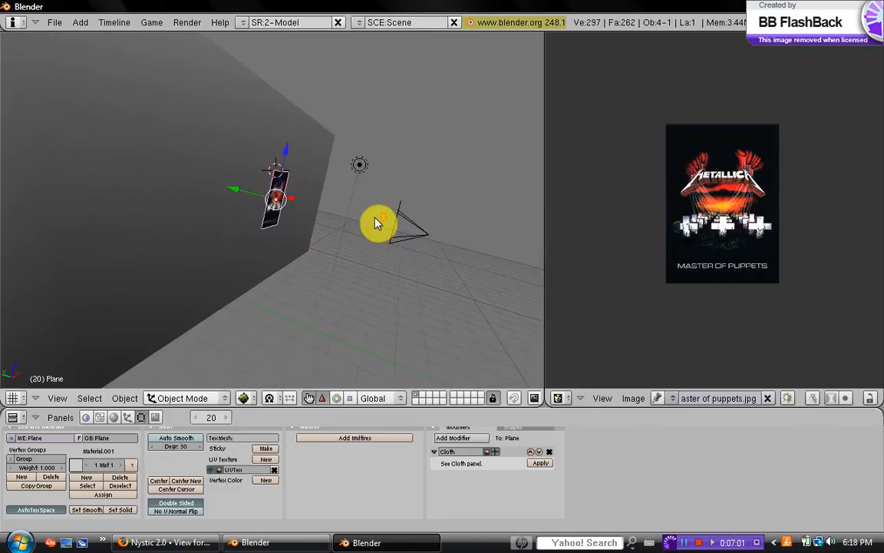
left_click_drag(376, 223, 430, 246)
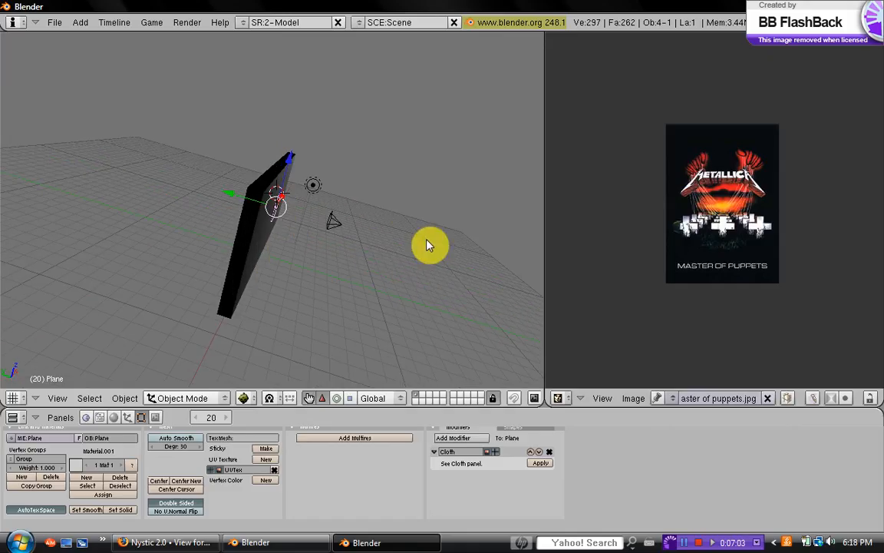